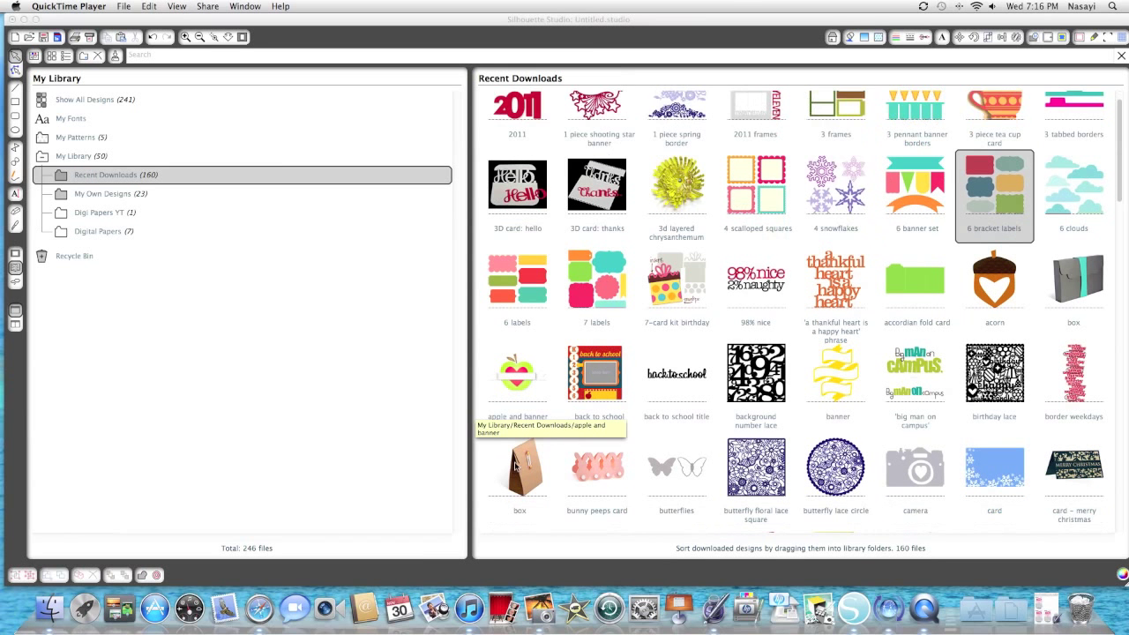
Ungroup the six bracket labels and move the two bottom labels off the page.
scroll("down", 3)
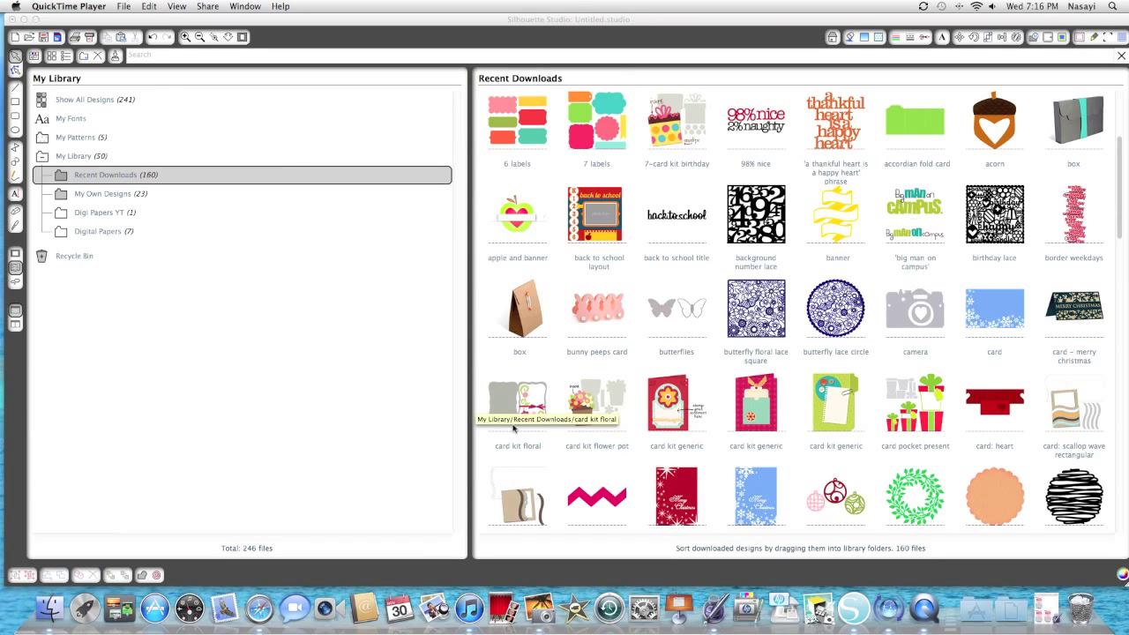
mouse_move(540, 390)
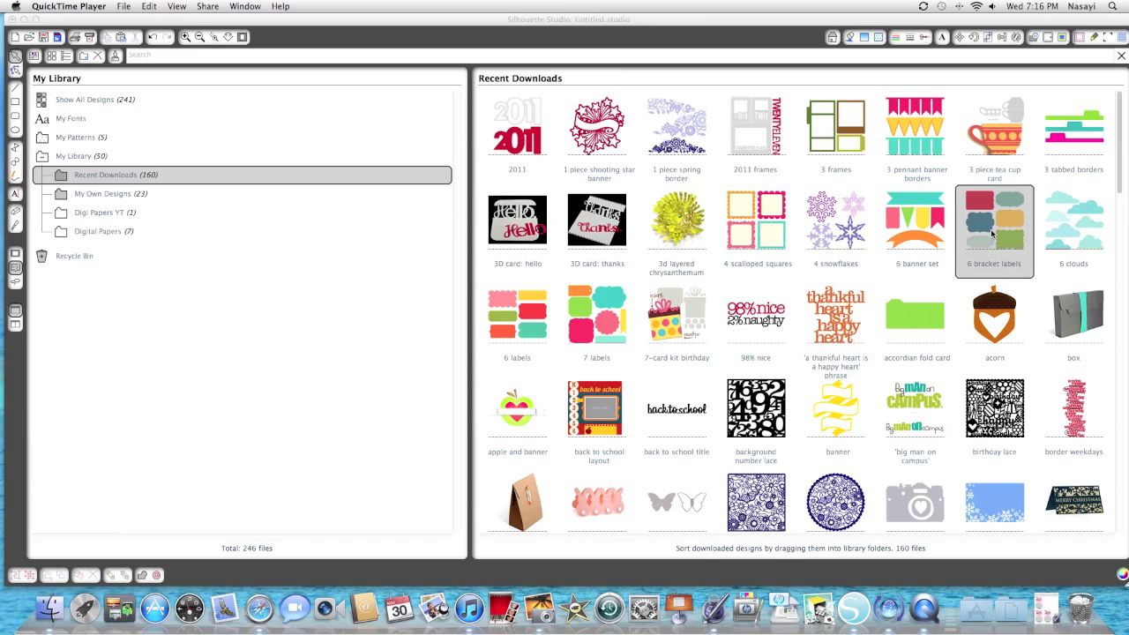
mouse_move(995, 230)
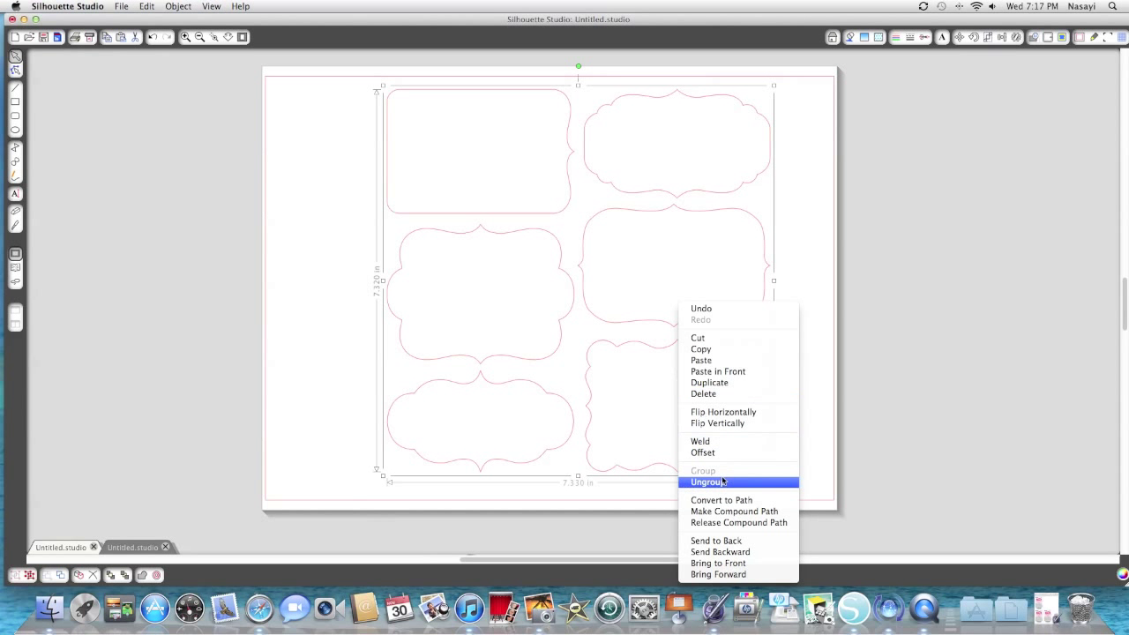
left_click(707, 481)
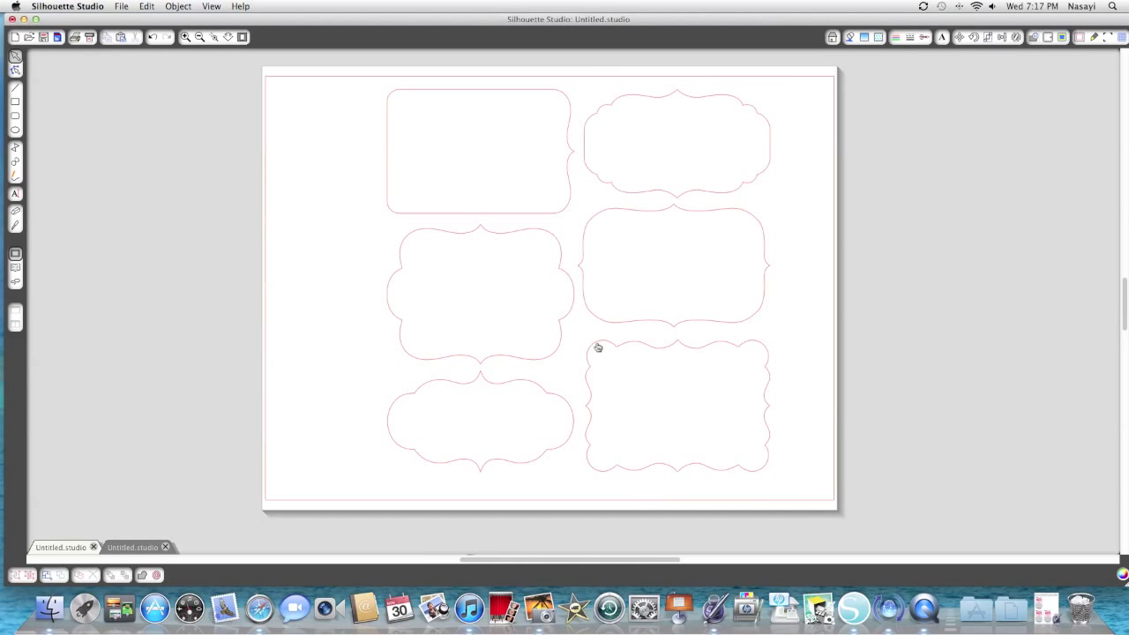
left_click_drag(674, 406, 1090, 405)
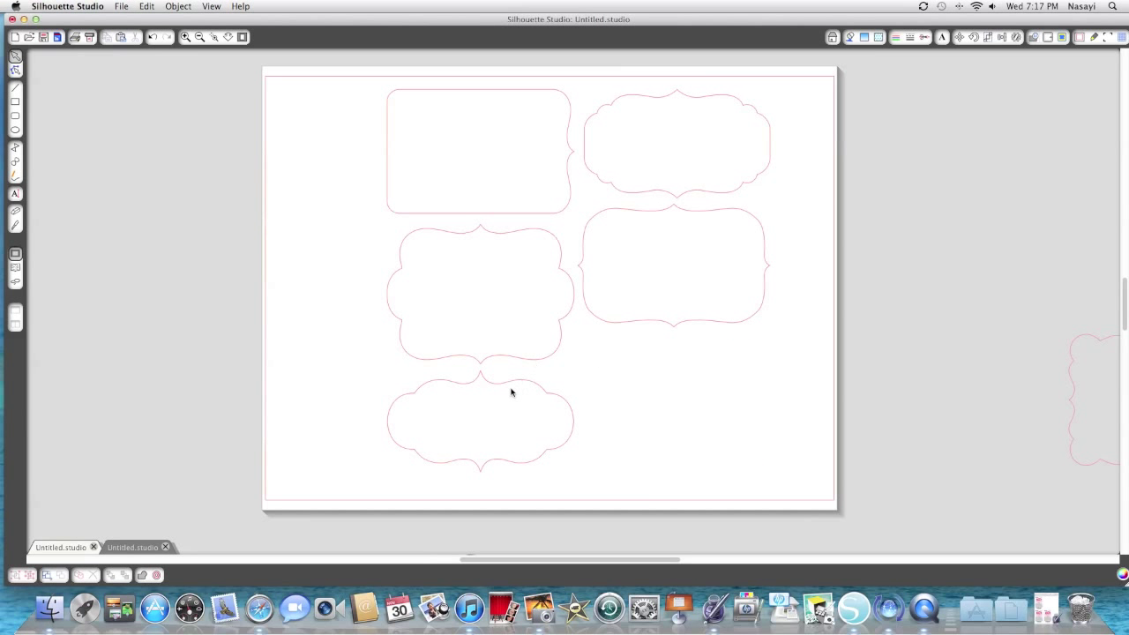
left_click_drag(480, 420, 1014, 397)
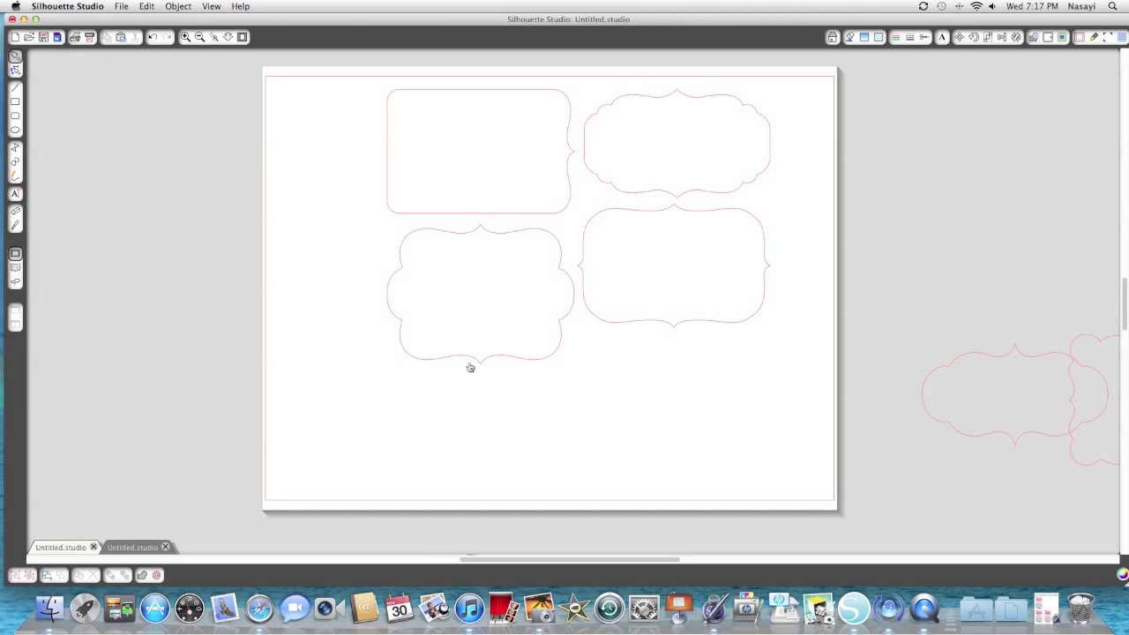
mouse_move(448, 247)
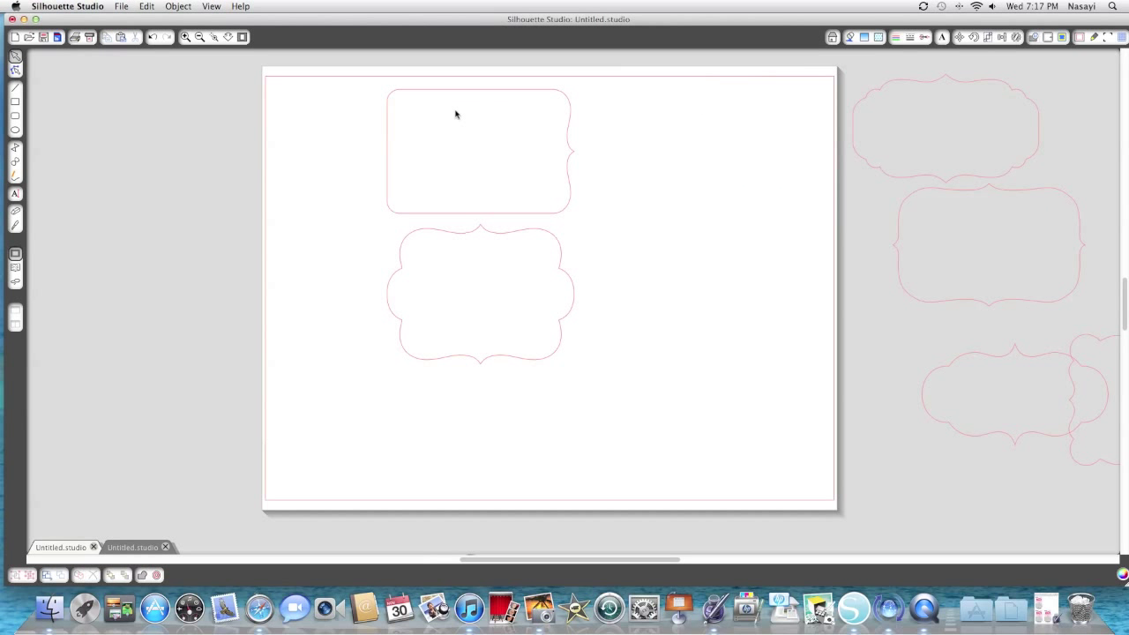
Move the bracket label off the page and centre the rounded label on it, selected.
left_click_drag(480, 150, 720, 149)
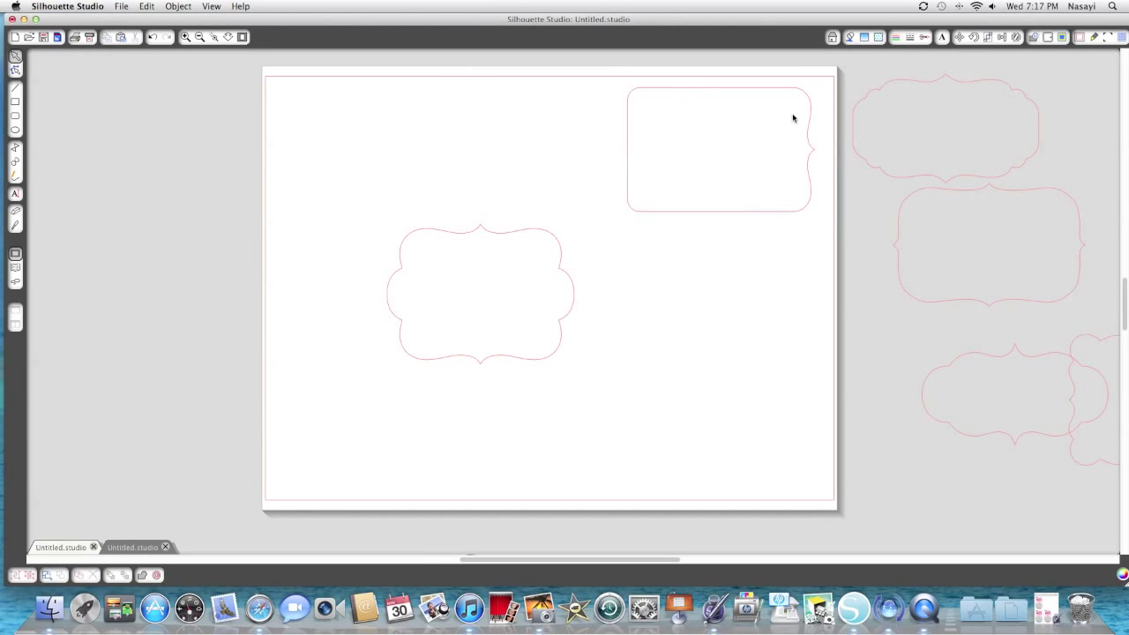
left_click(945, 127)
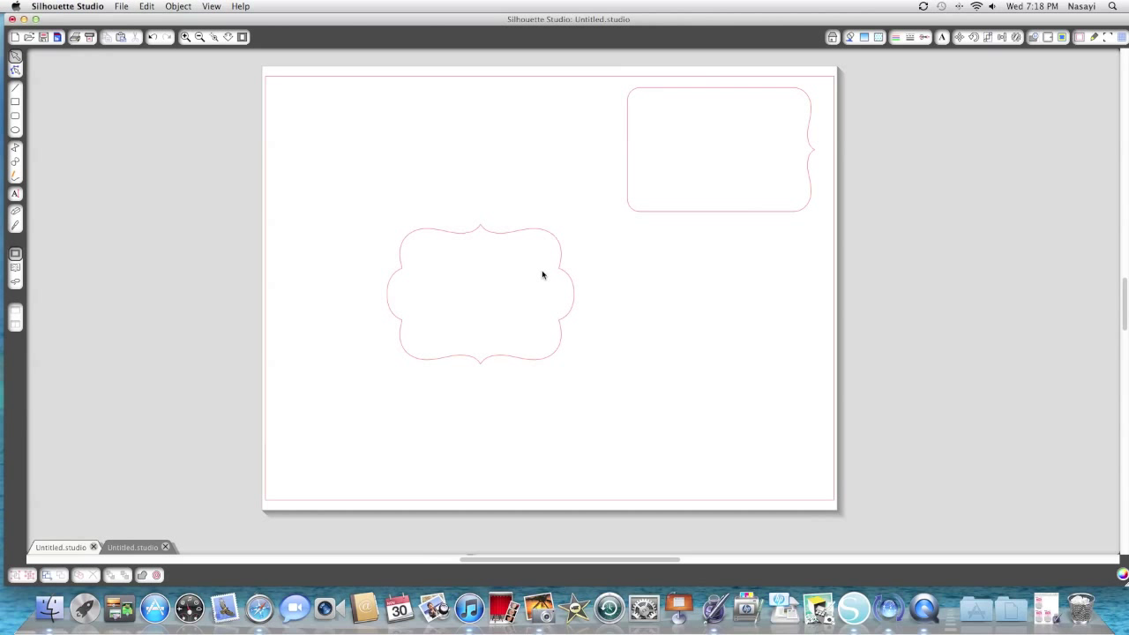
mouse_move(489, 236)
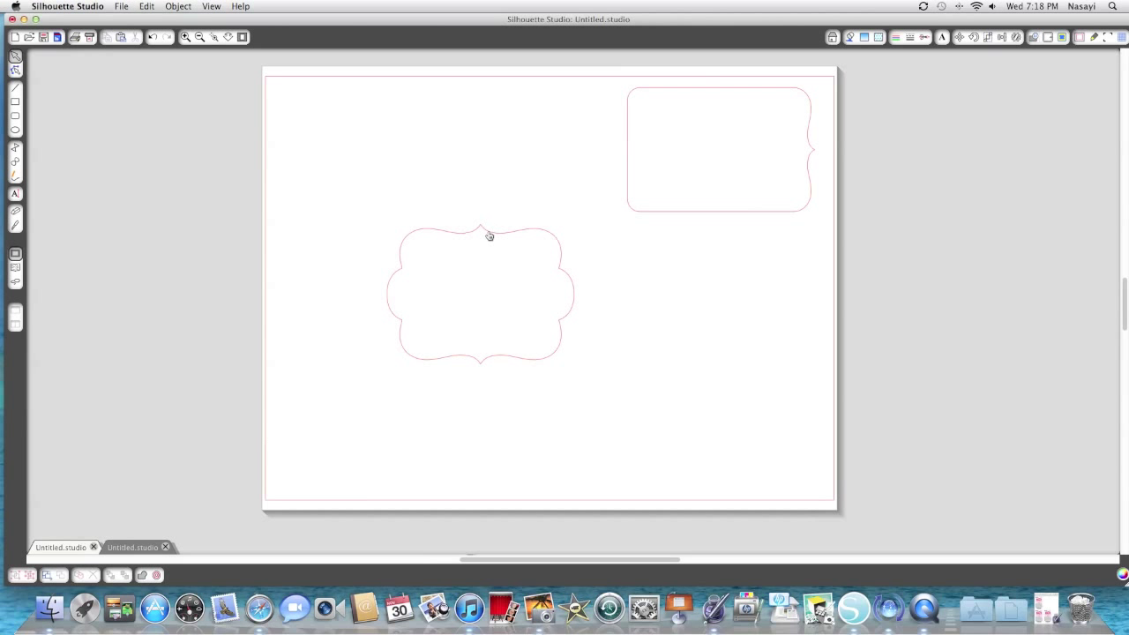
left_click_drag(480, 293, 970, 233)
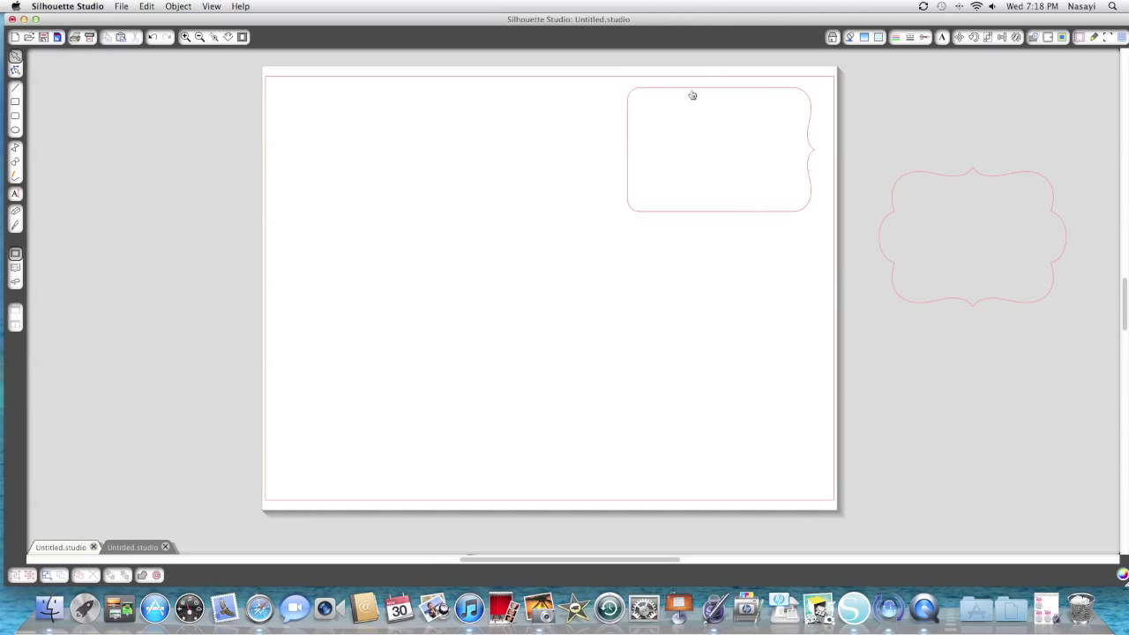
left_click_drag(692, 95, 568, 186)
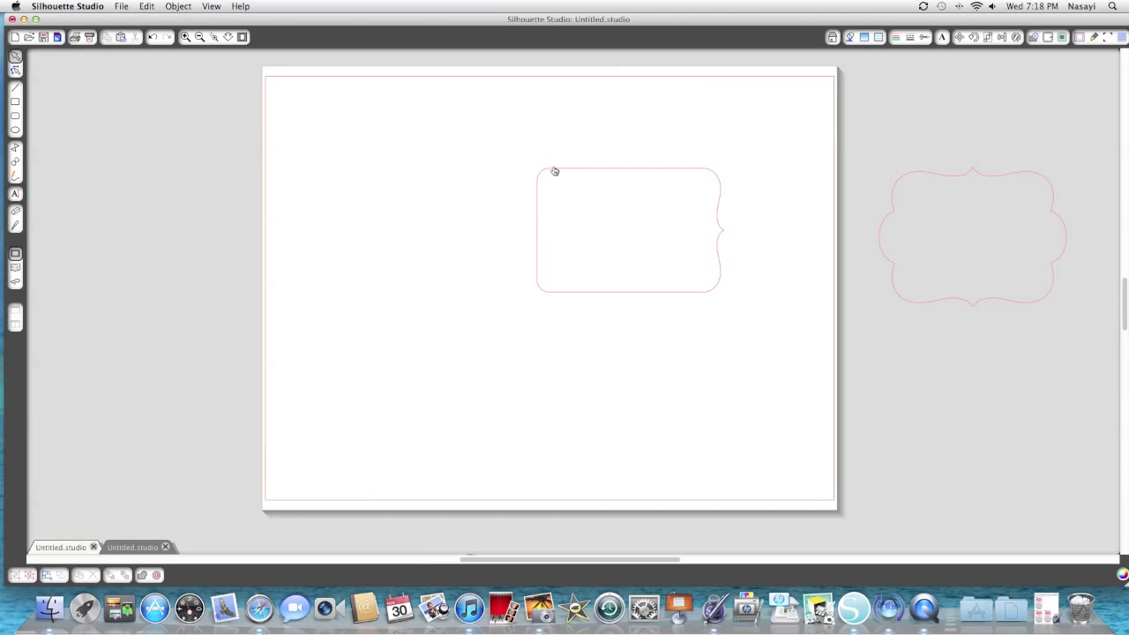
left_click(628, 231)
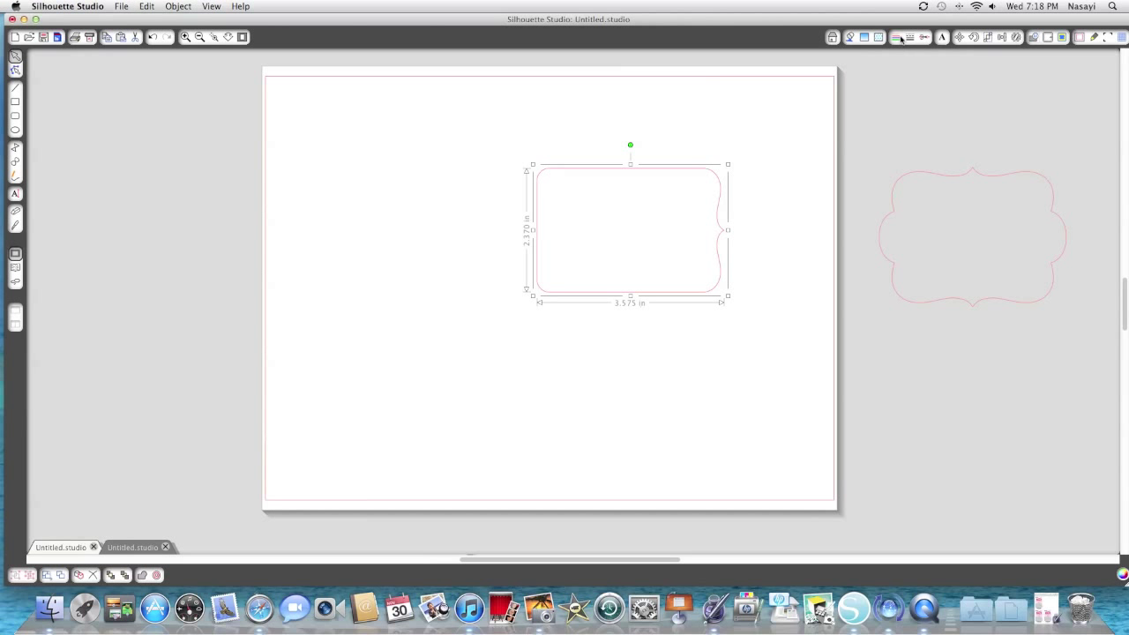
mouse_move(988, 37)
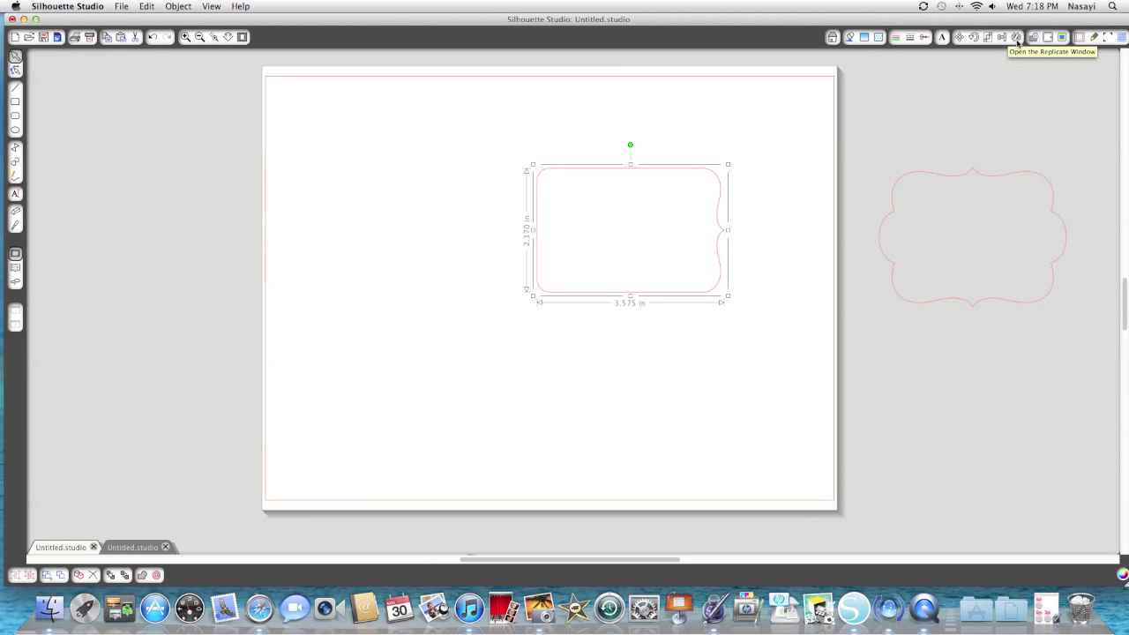
Replicate the label with Mirror Left so a mirrored copy joins its left side.
left_click(1016, 37)
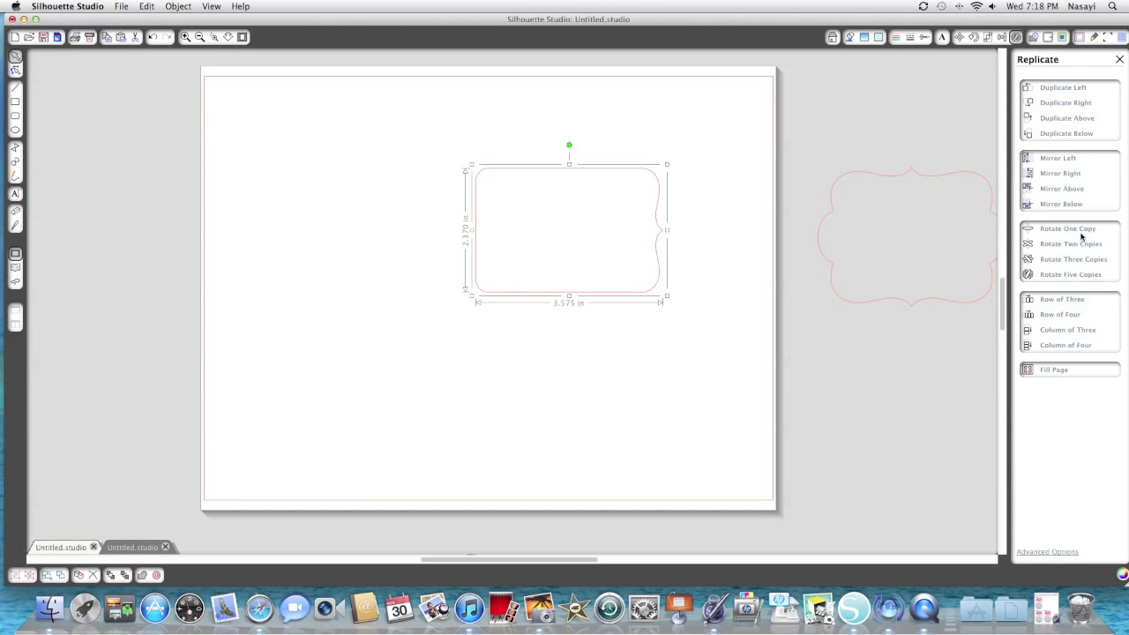
mouse_move(1065, 159)
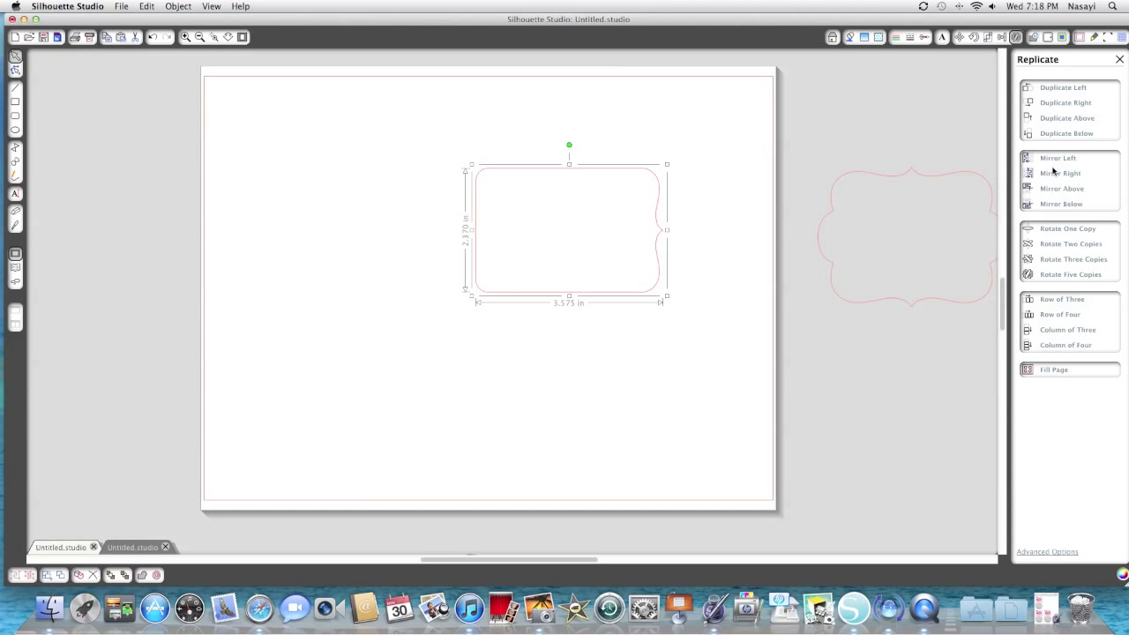
mouse_move(1052, 213)
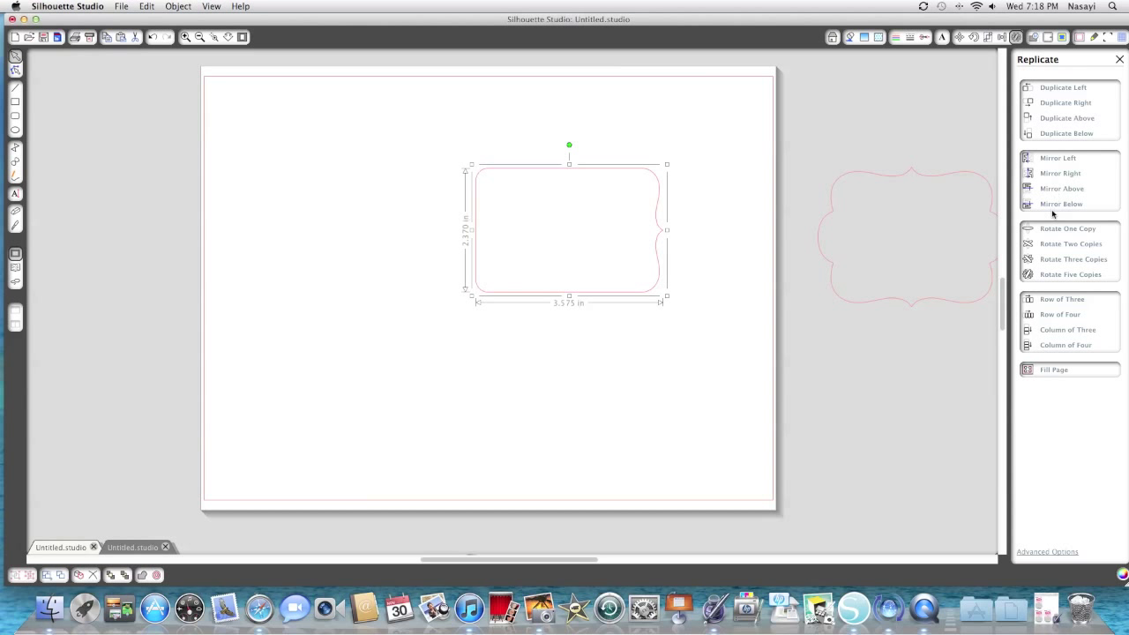
mouse_move(746, 184)
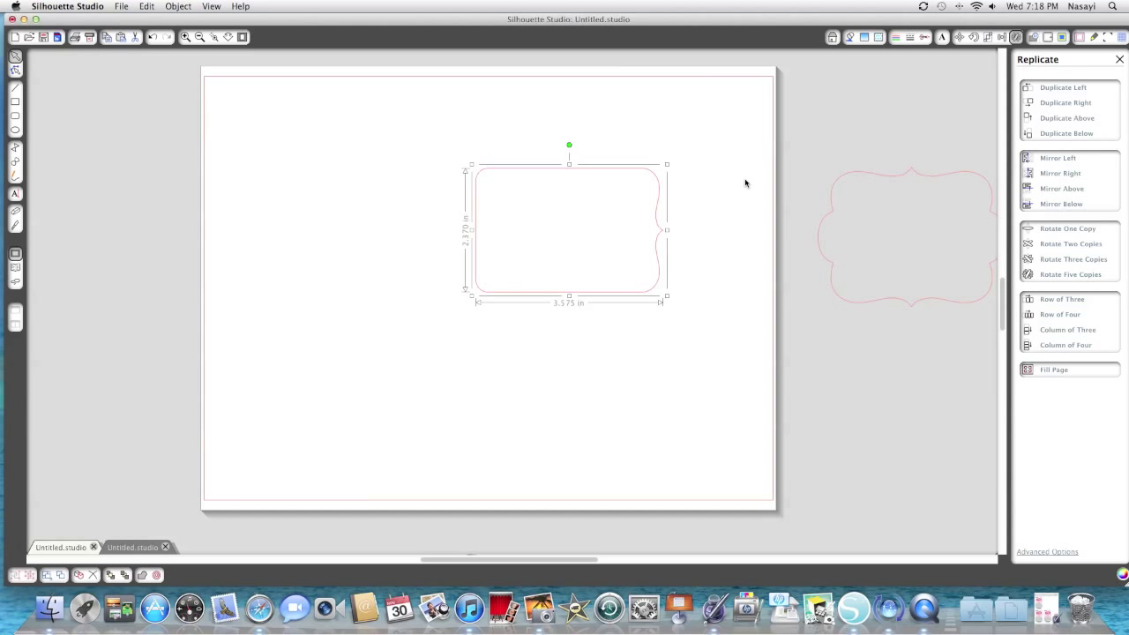
mouse_move(462, 307)
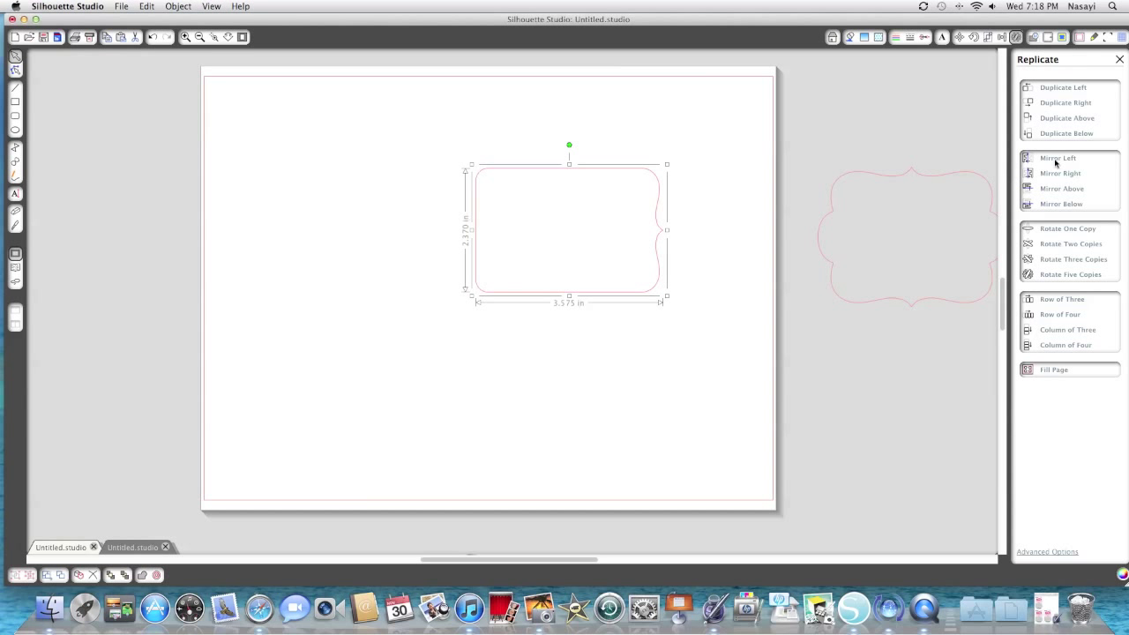
left_click(1059, 159)
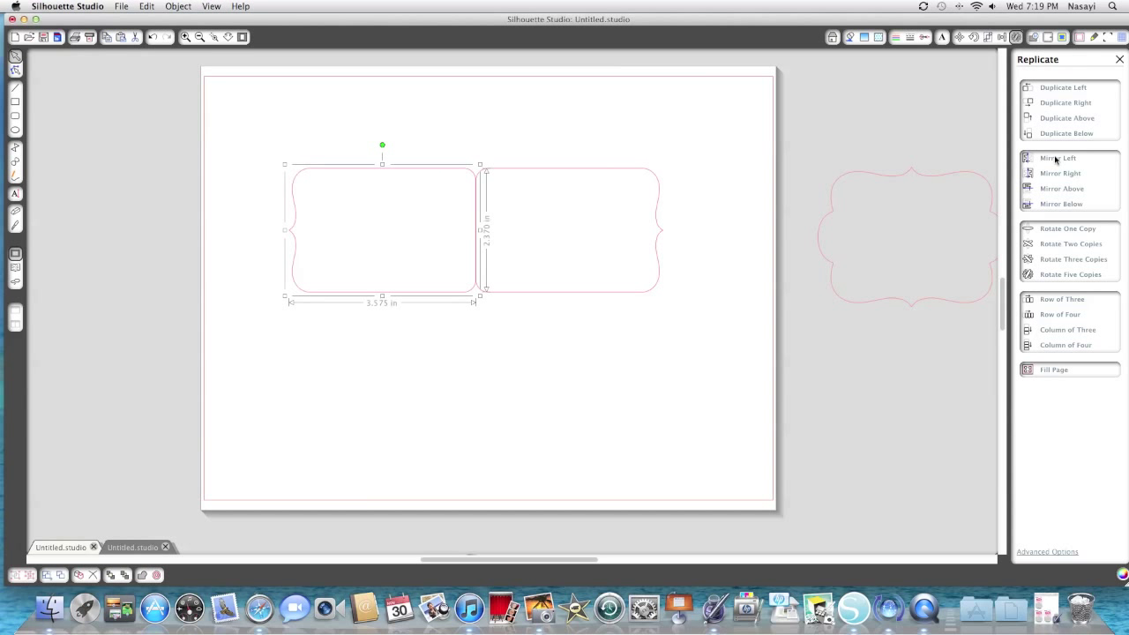
mouse_move(507, 307)
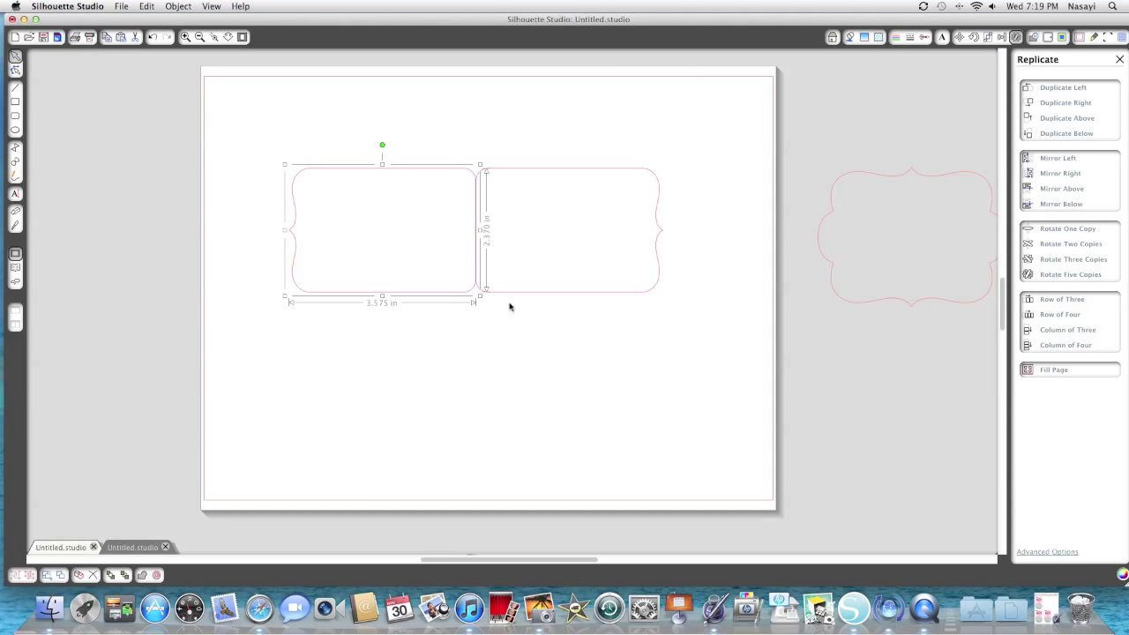
mouse_move(607, 325)
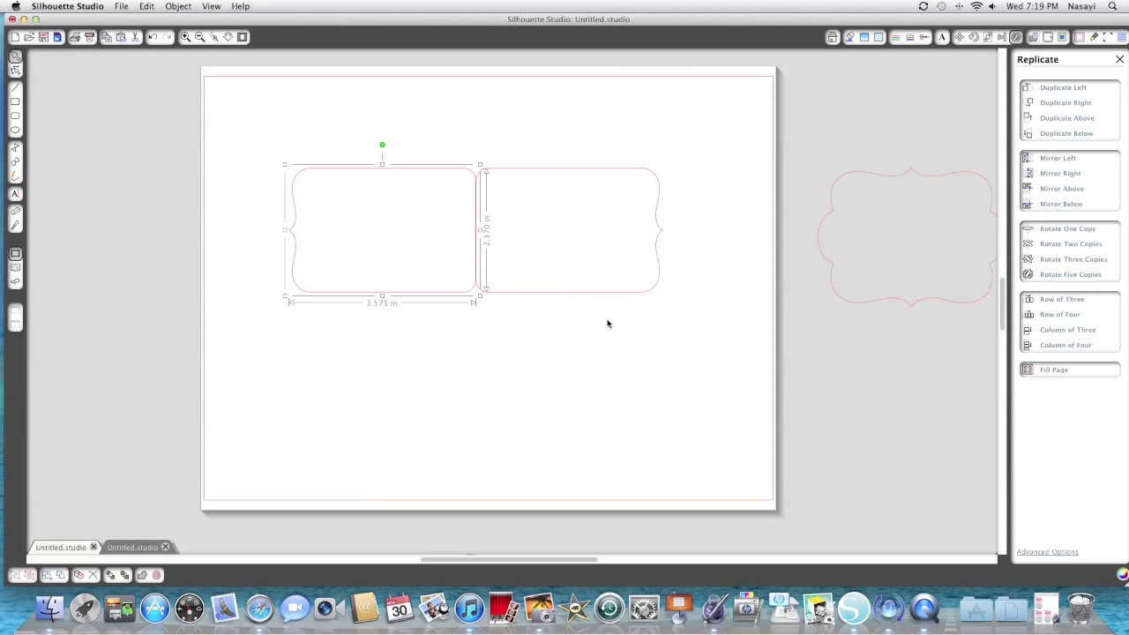
left_click(554, 324)
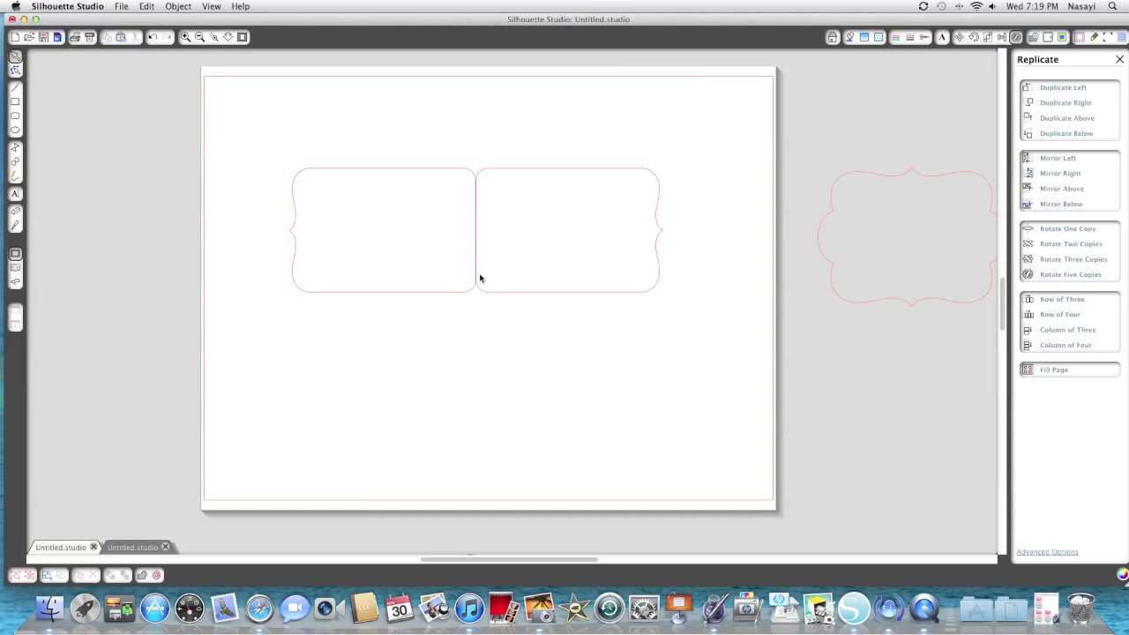
mouse_move(383, 235)
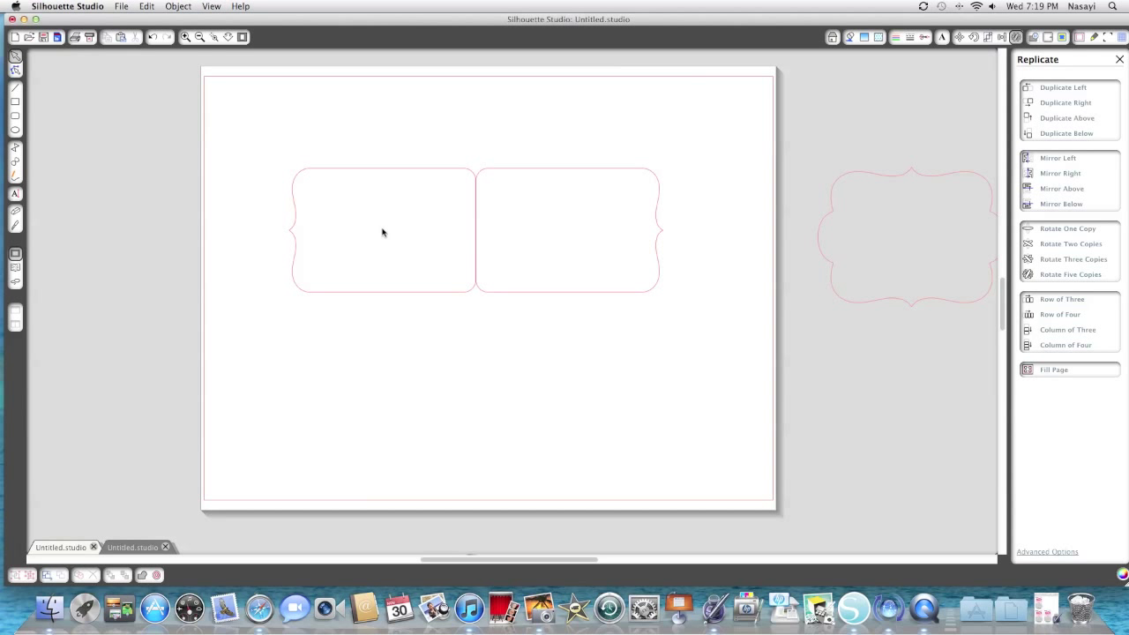
mouse_move(258, 123)
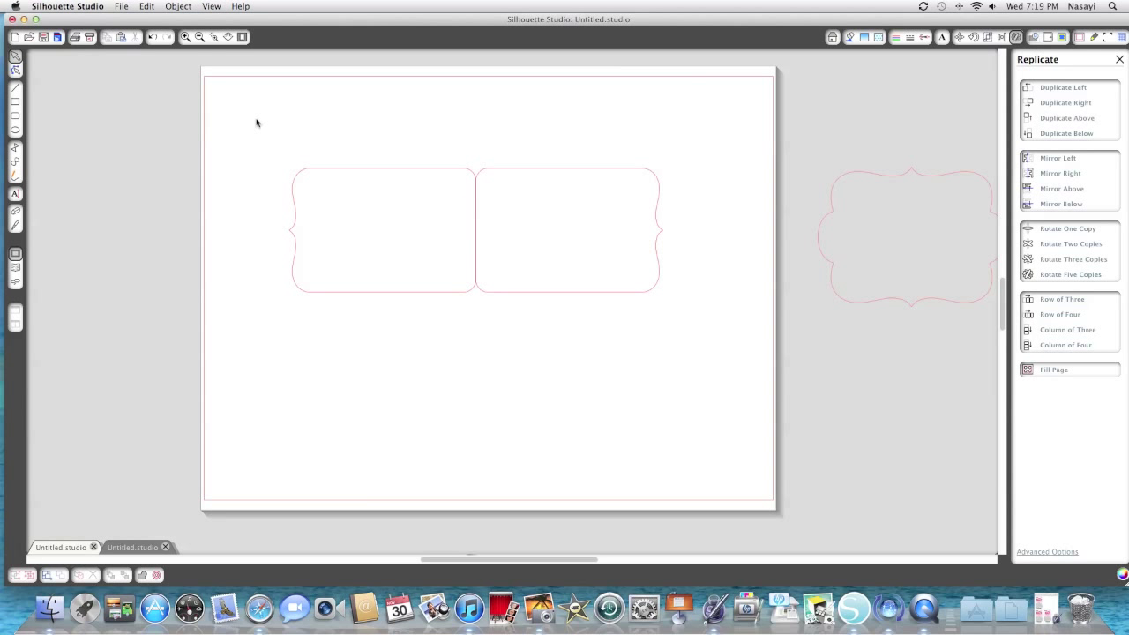
Select both mirrored label halves together, ready to weld.
left_click(568, 229)
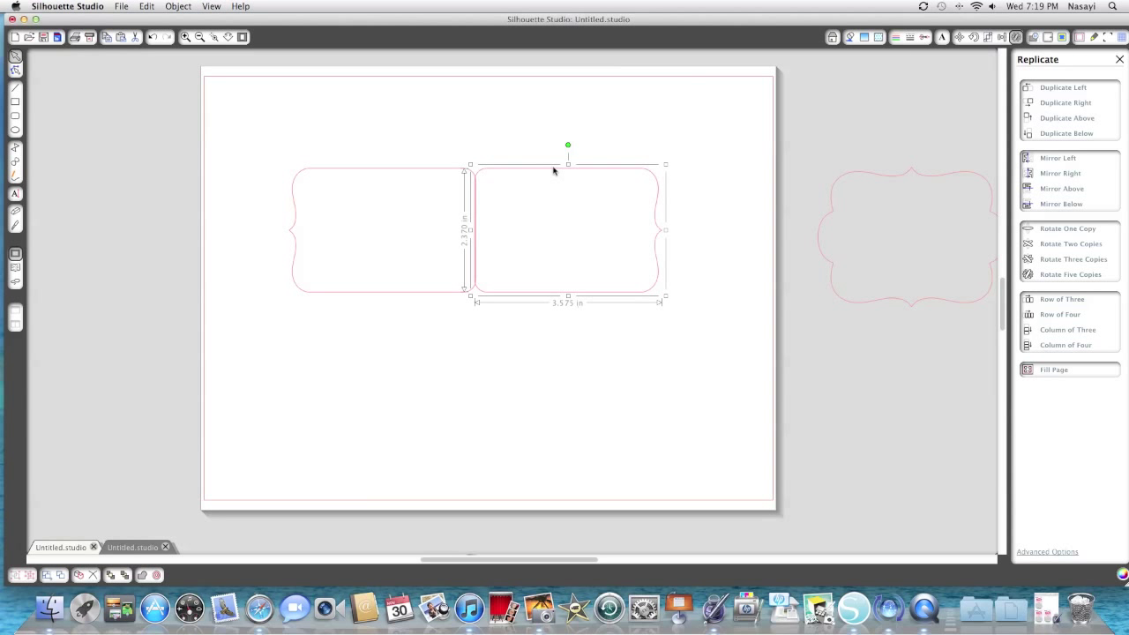
left_click(185, 37)
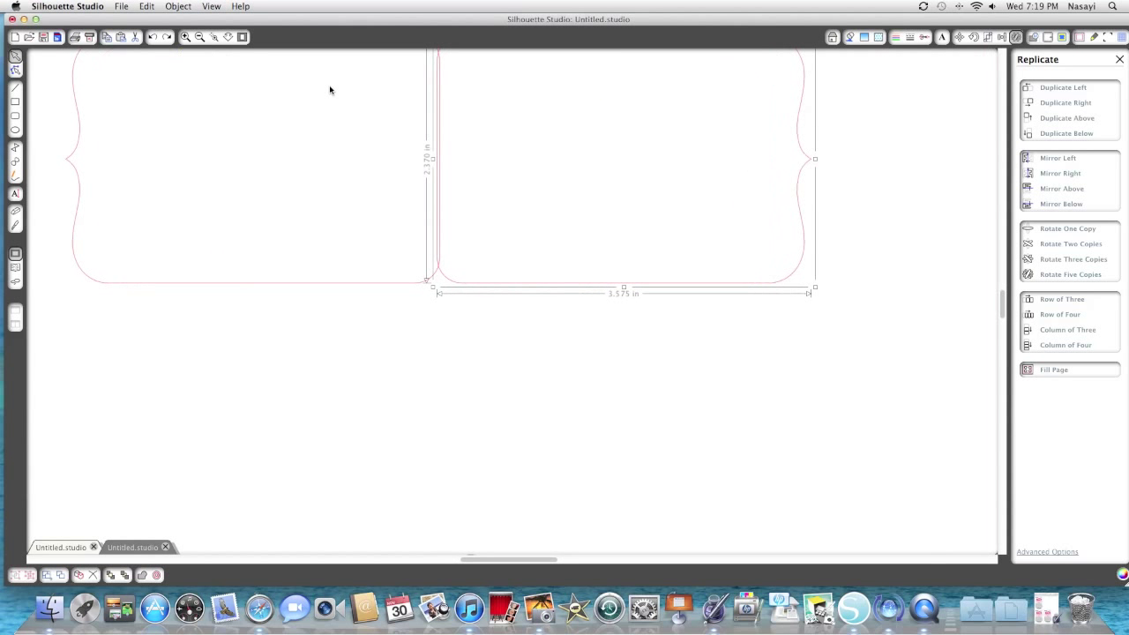
mouse_move(439, 209)
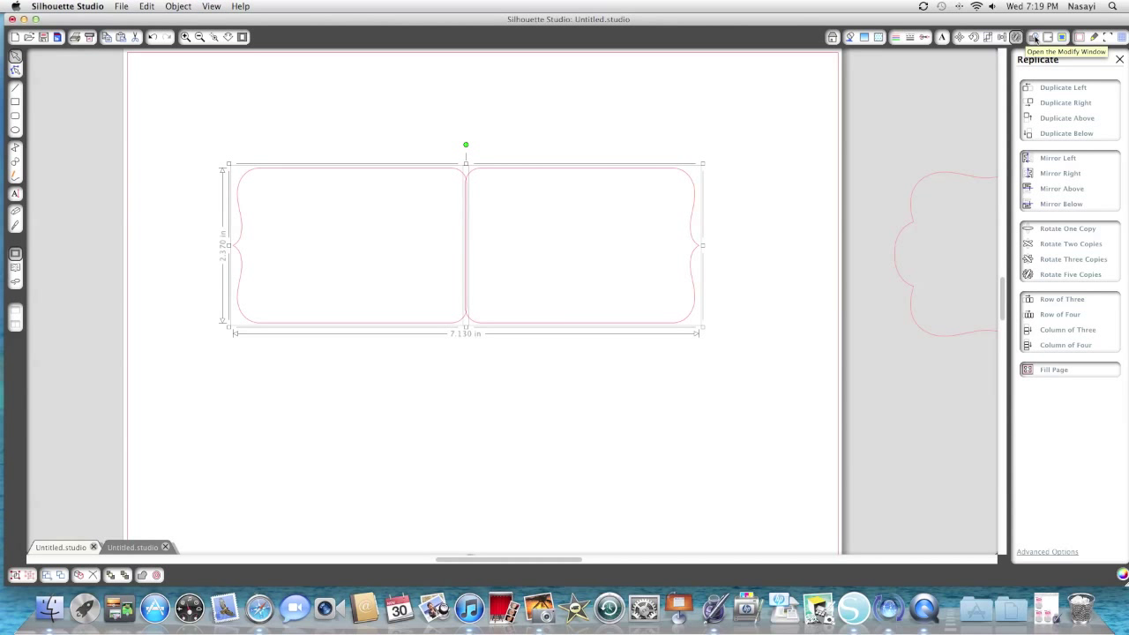
Weld the two halves in the Modify panel into one card with no centre line.
left_click(1034, 37)
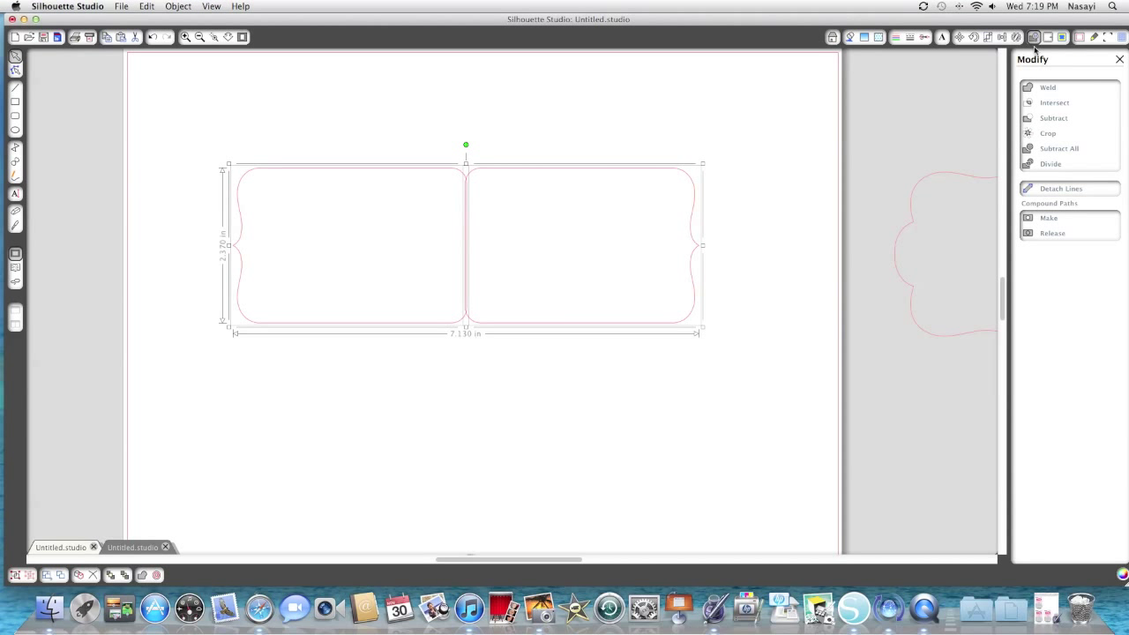
left_click(1048, 88)
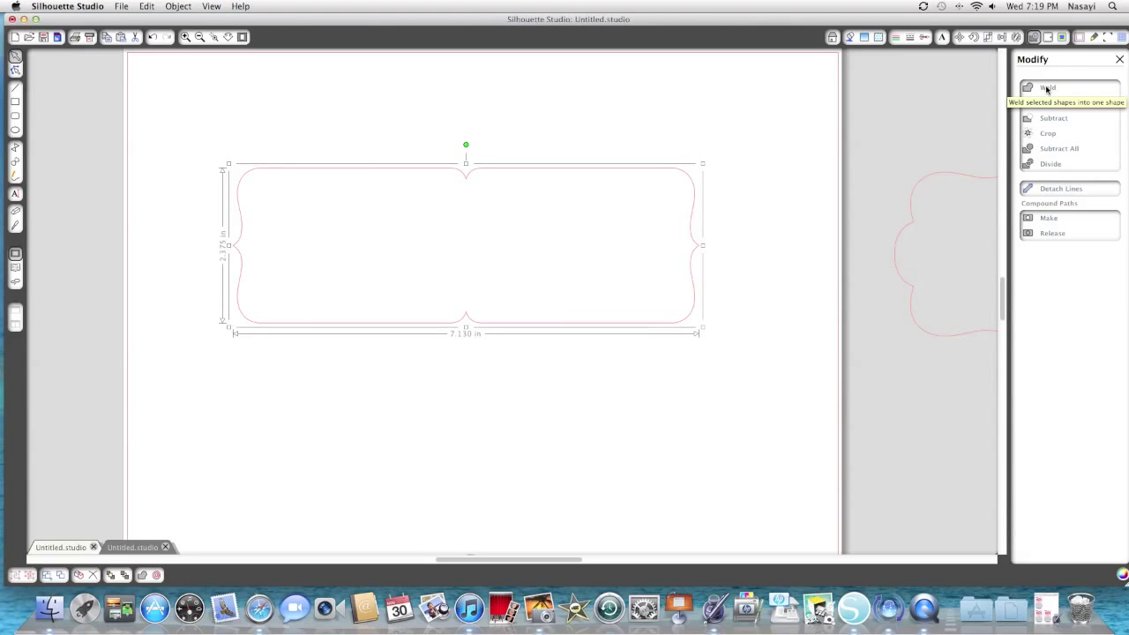
mouse_move(465, 241)
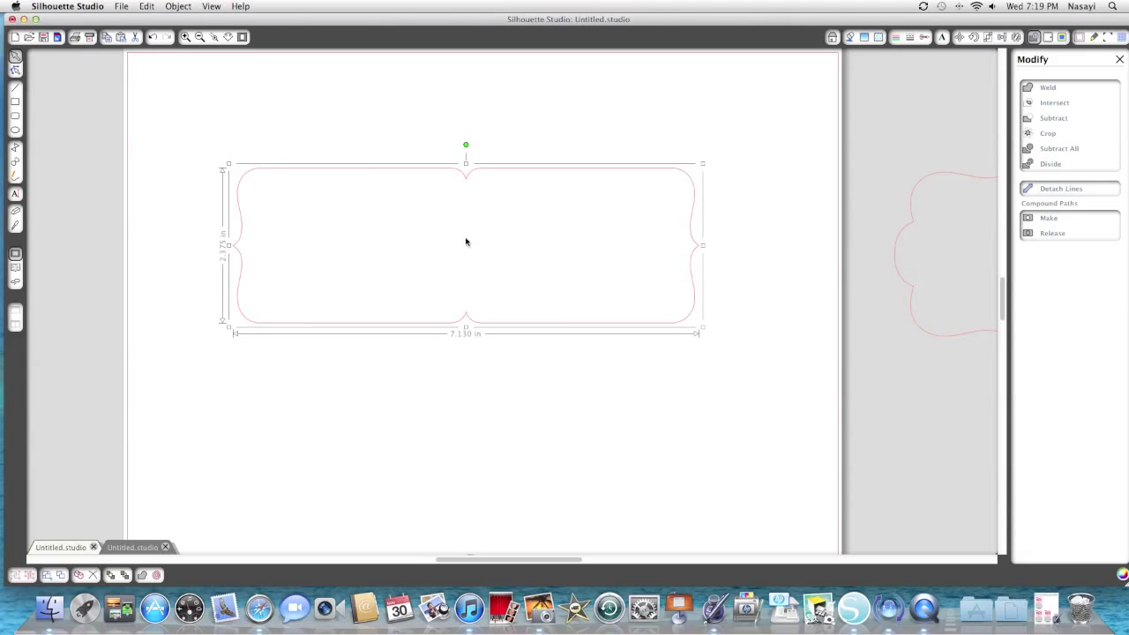
mouse_move(321, 162)
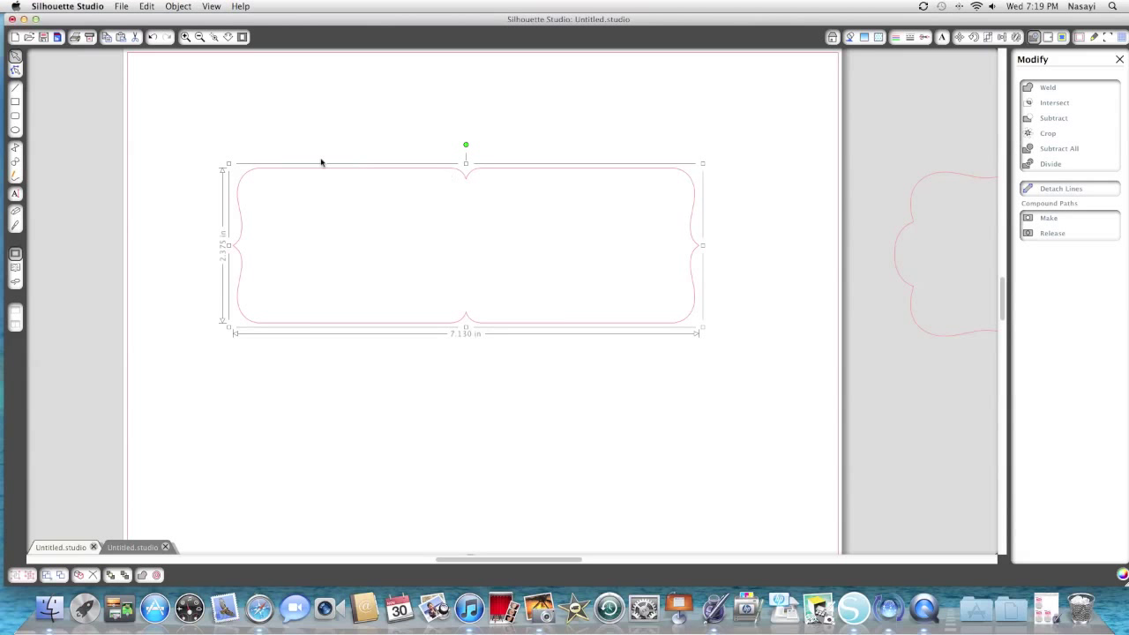
mouse_move(459, 187)
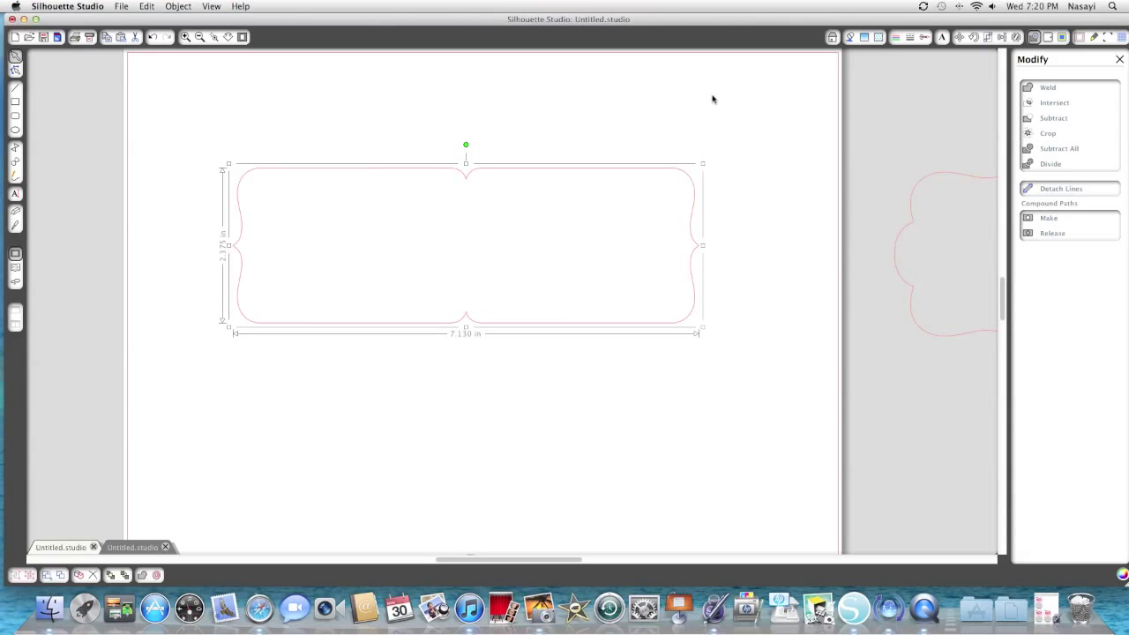
mouse_move(687, 123)
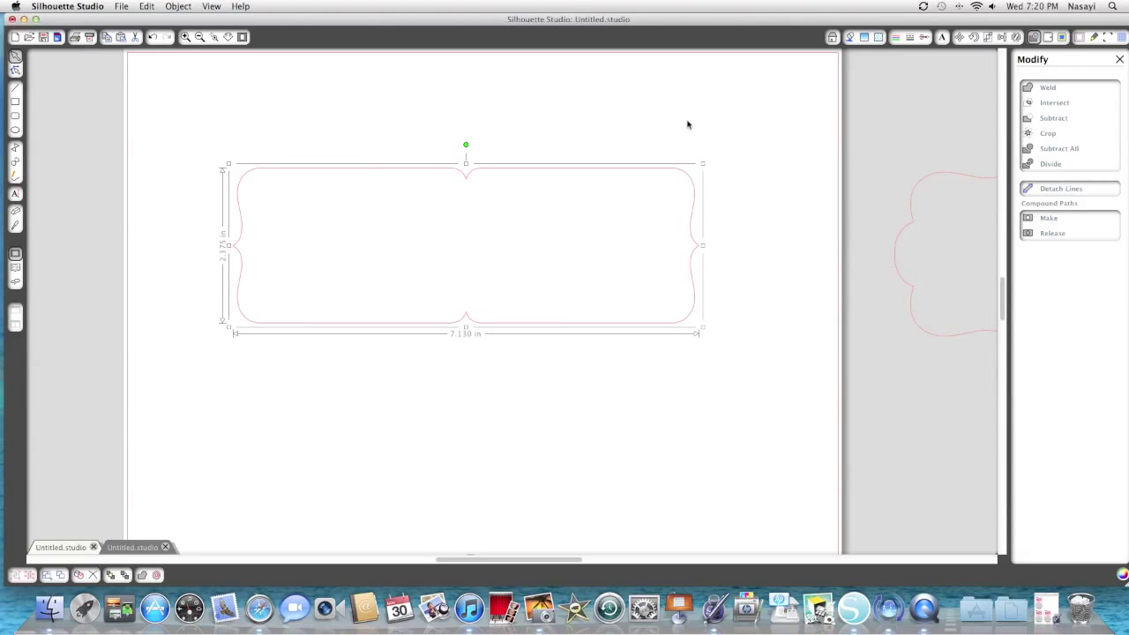